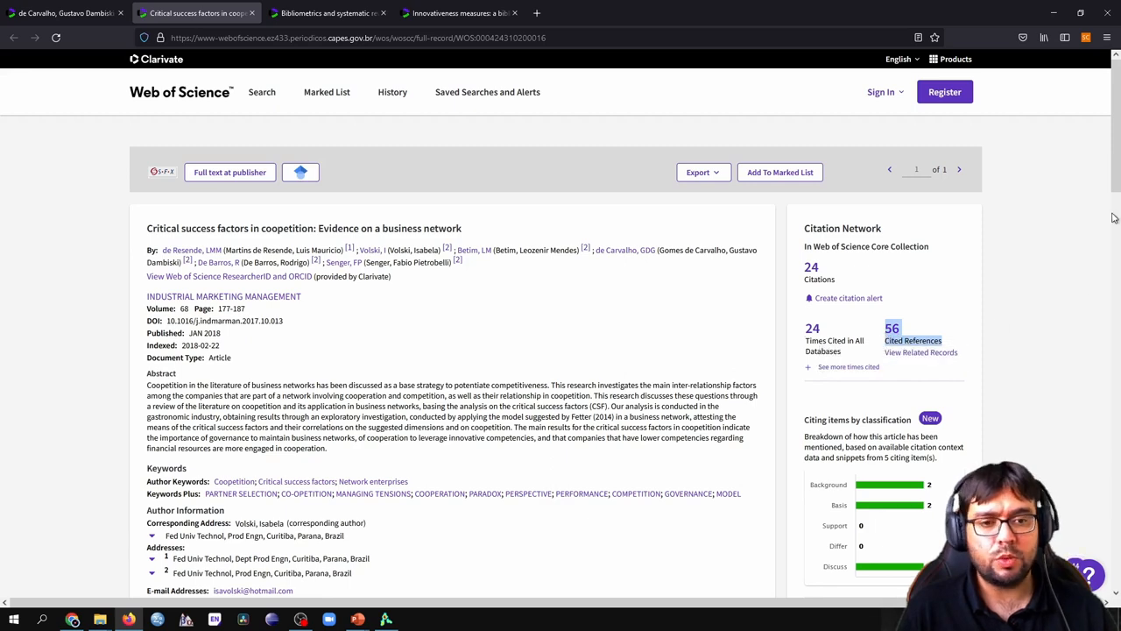
Scroll each record's Cited References, moving from the first paper to the bibliometrics and innovativeness records
scroll("down", 3)
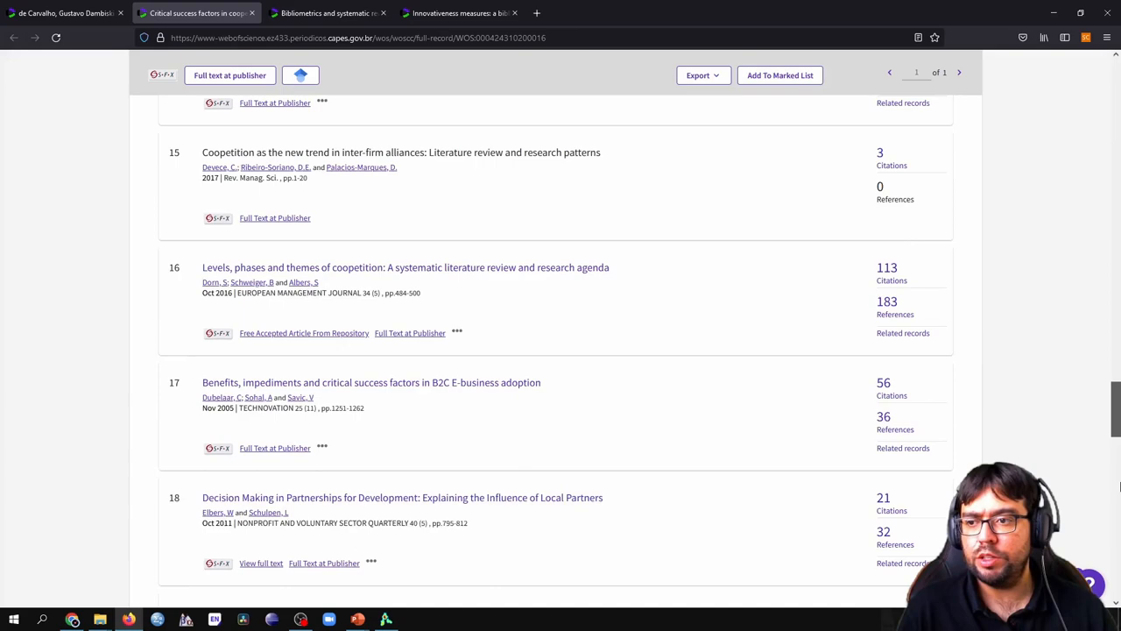
scroll("up", 3)
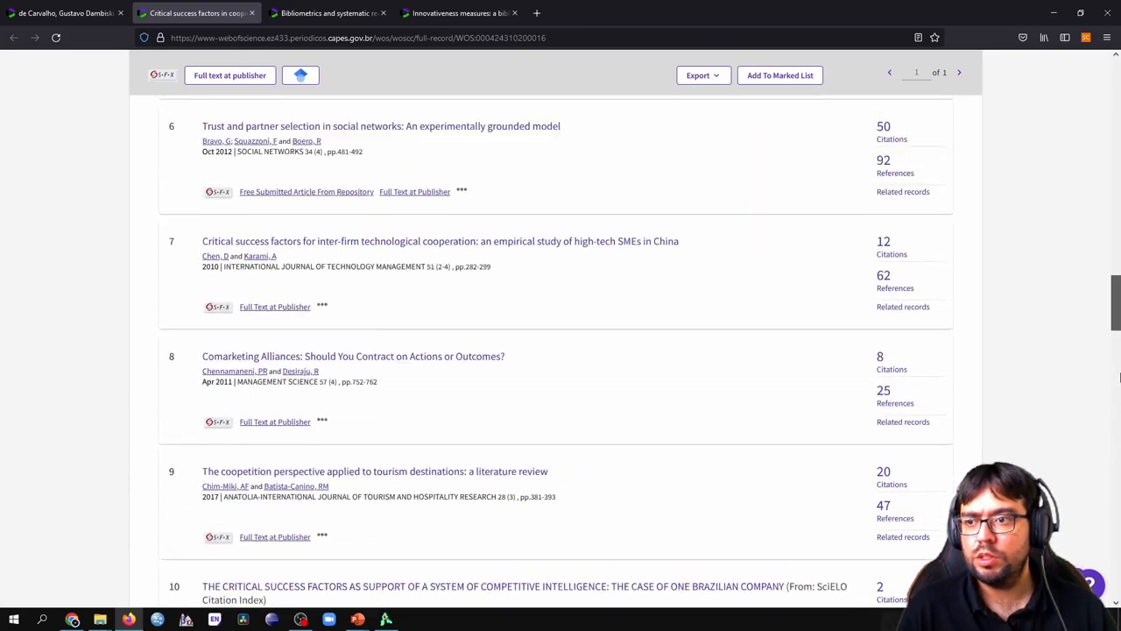
scroll("up", 3)
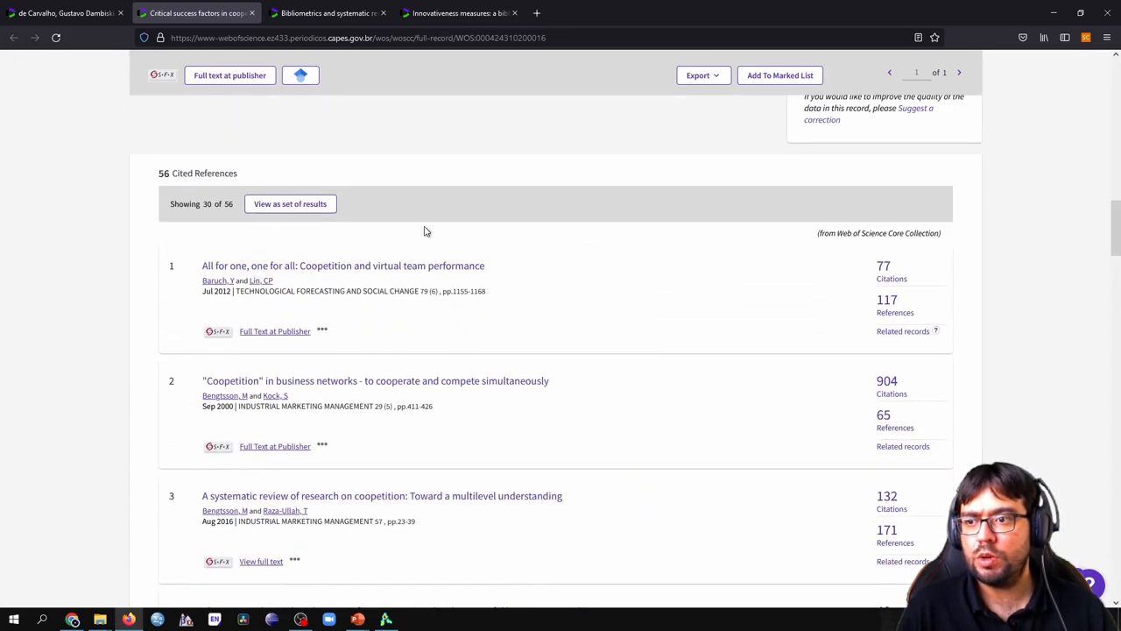
left_click(325, 12)
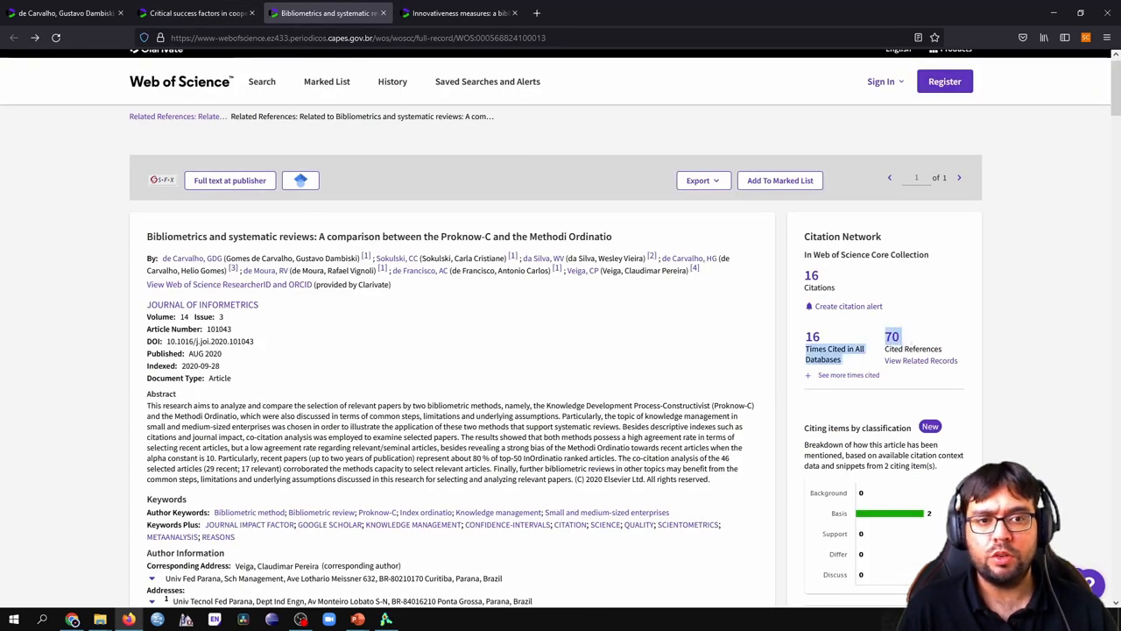
mouse_move(1110, 105)
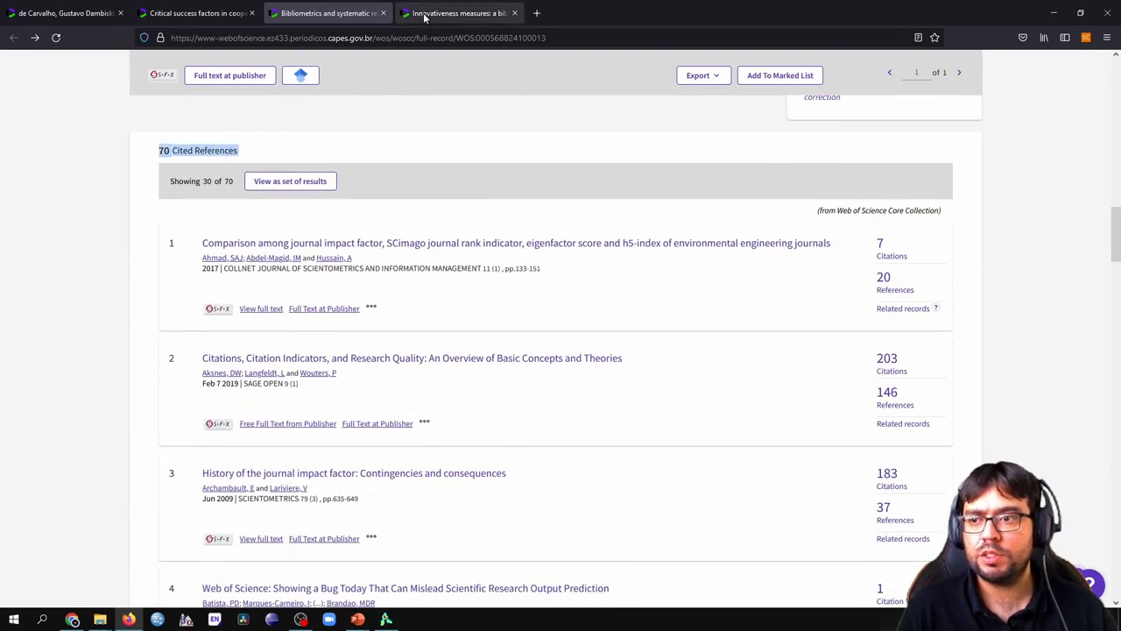
left_click(455, 12)
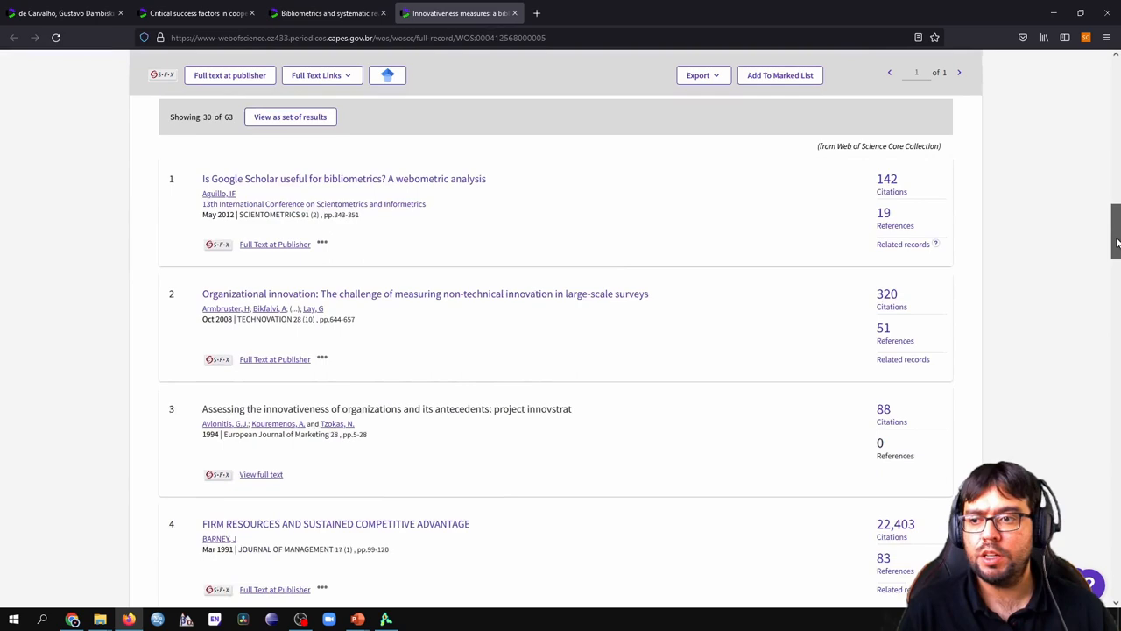
scroll("up", 3)
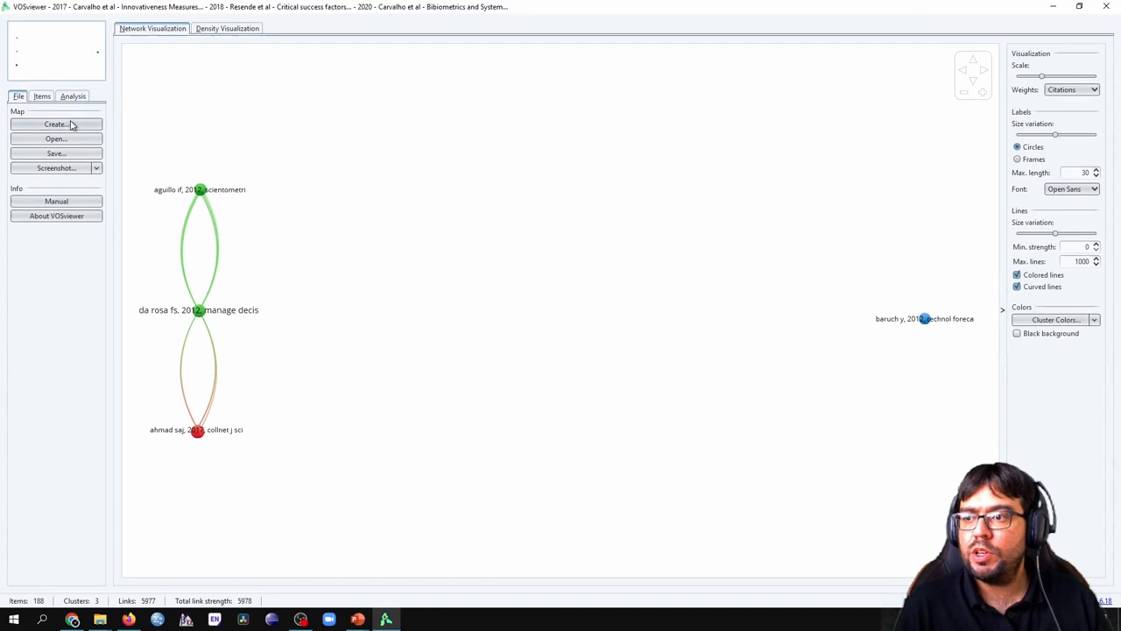
Start a new map from bibliographic database files and load the three Web of Science .txt records
left_click(56, 123)
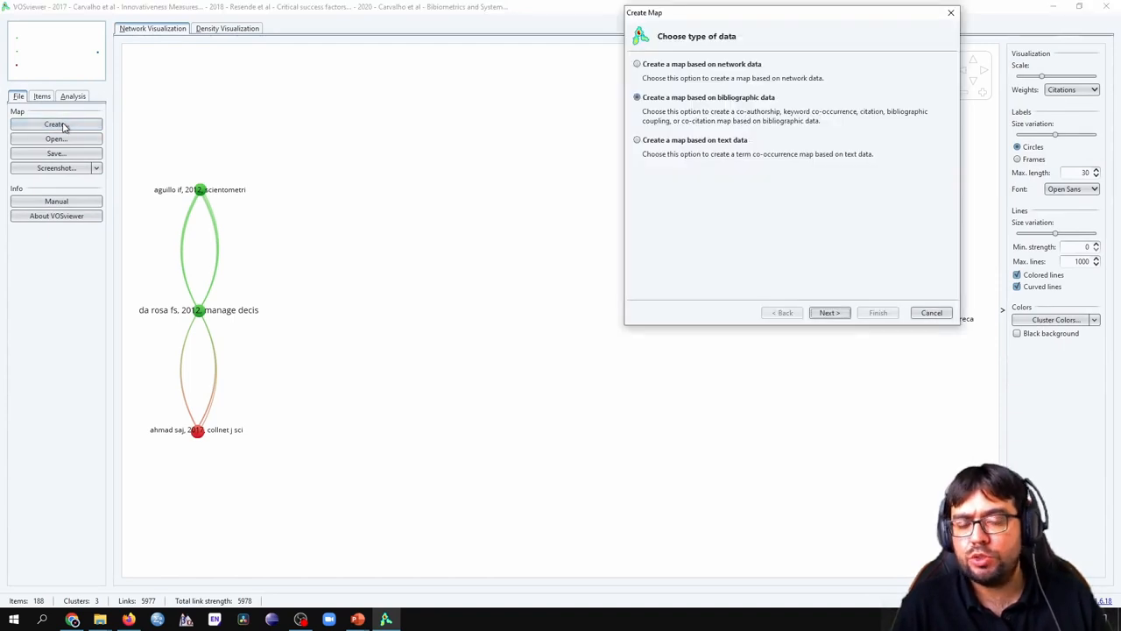
left_click(829, 312)
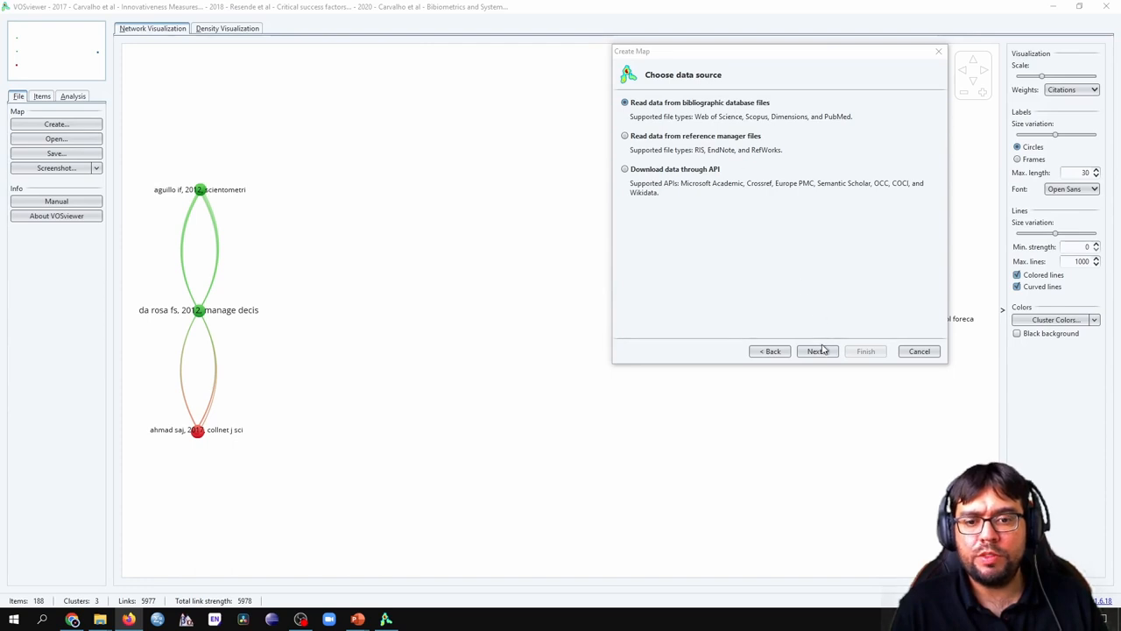
left_click(816, 350)
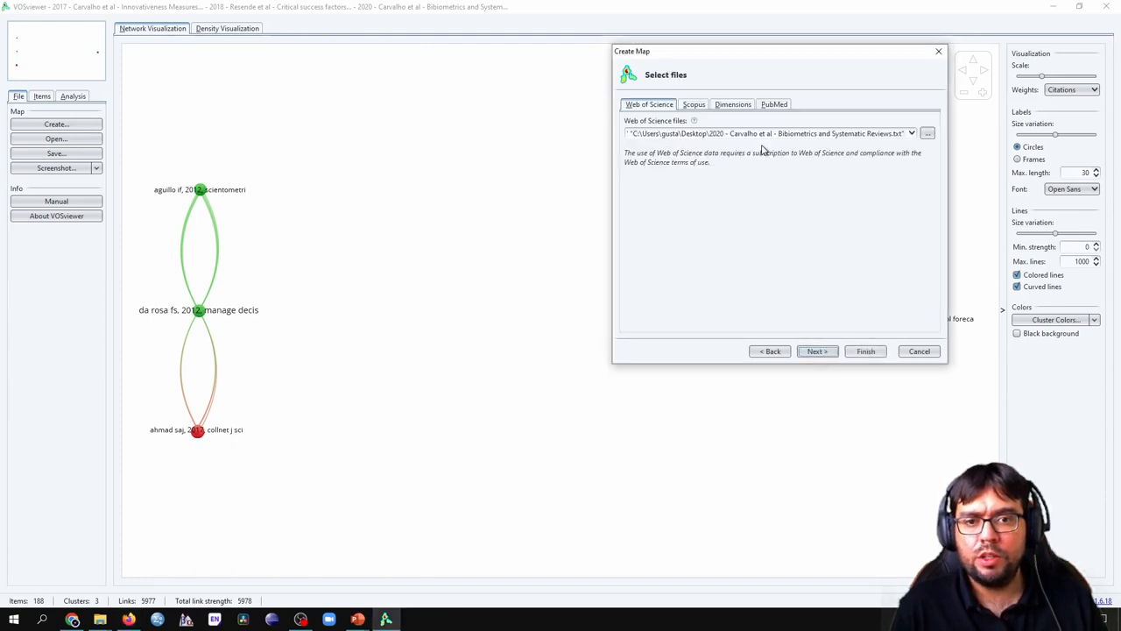
mouse_move(944, 150)
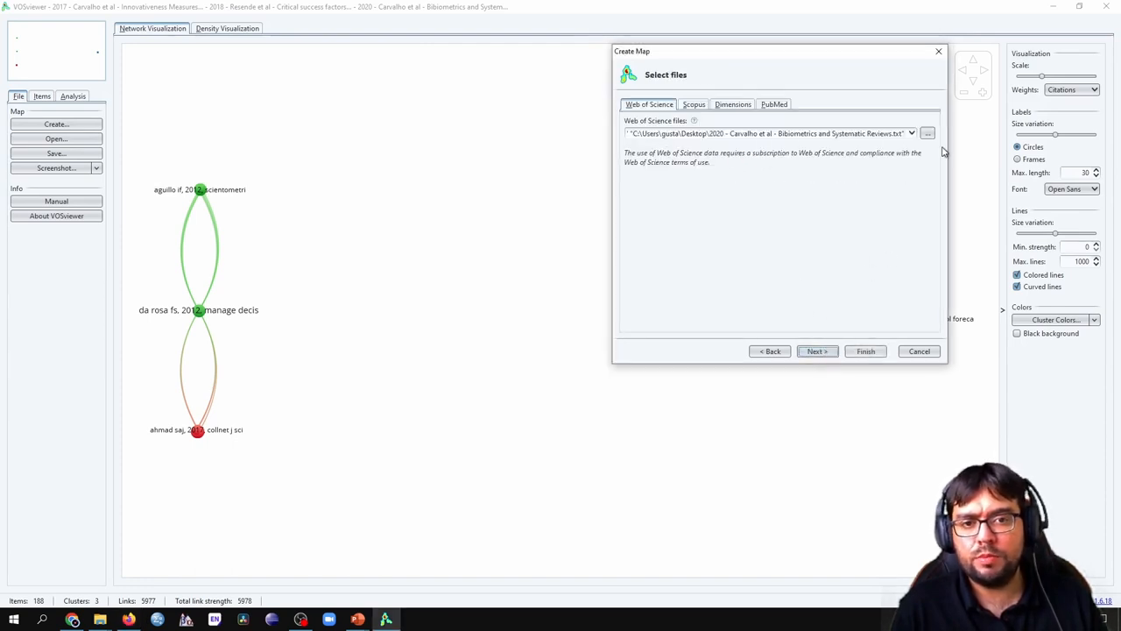
left_click(927, 134)
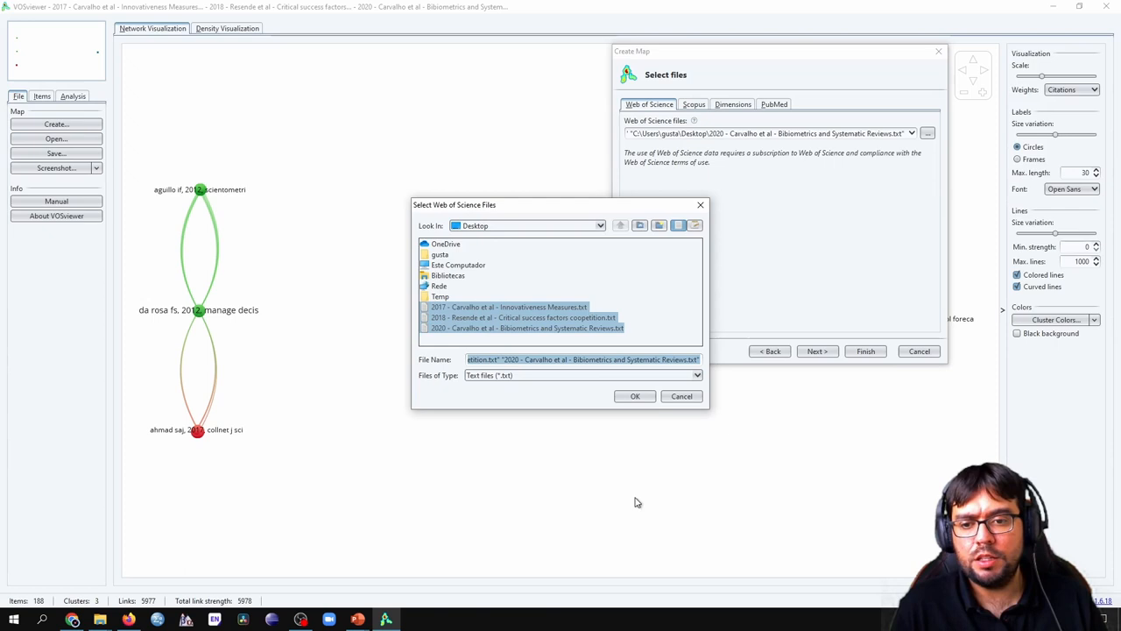
left_click(634, 395)
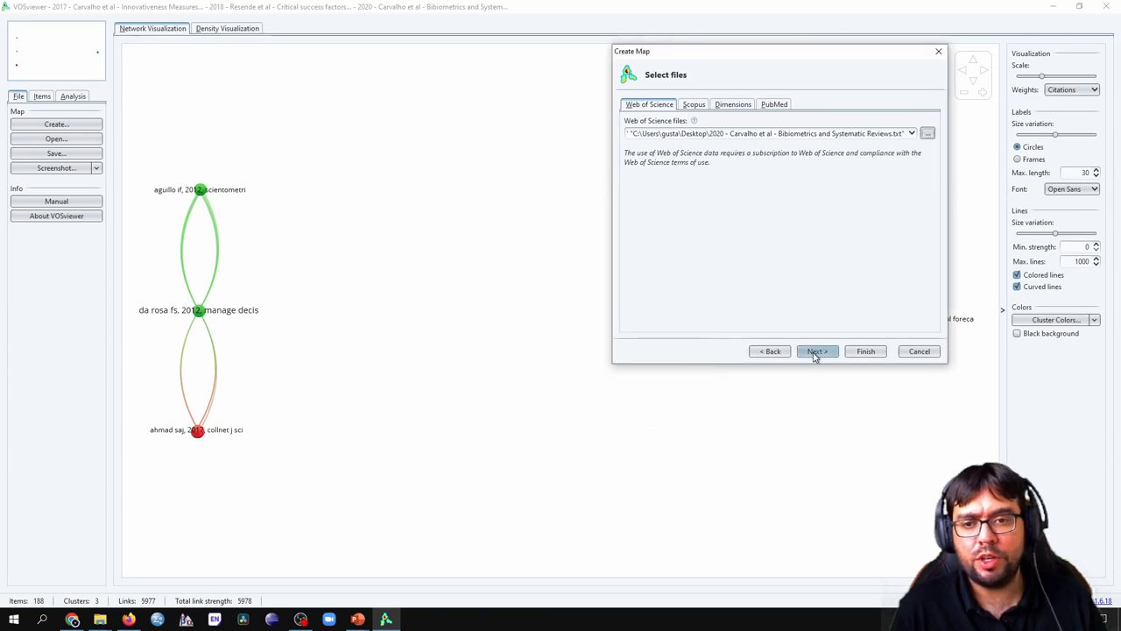
left_click(816, 350)
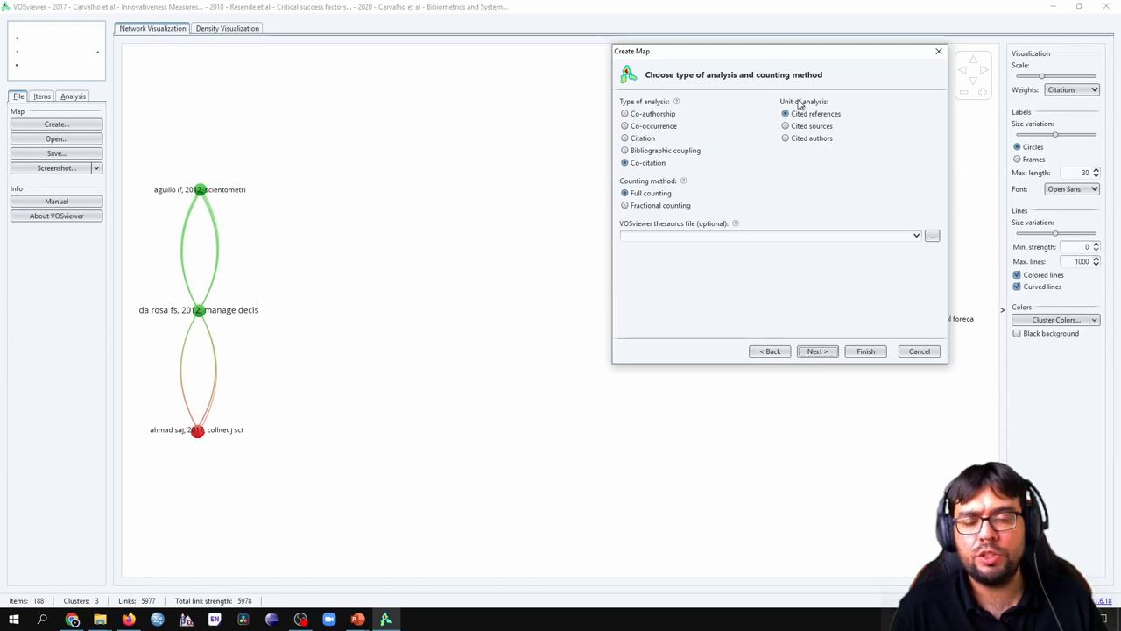
mouse_move(830, 126)
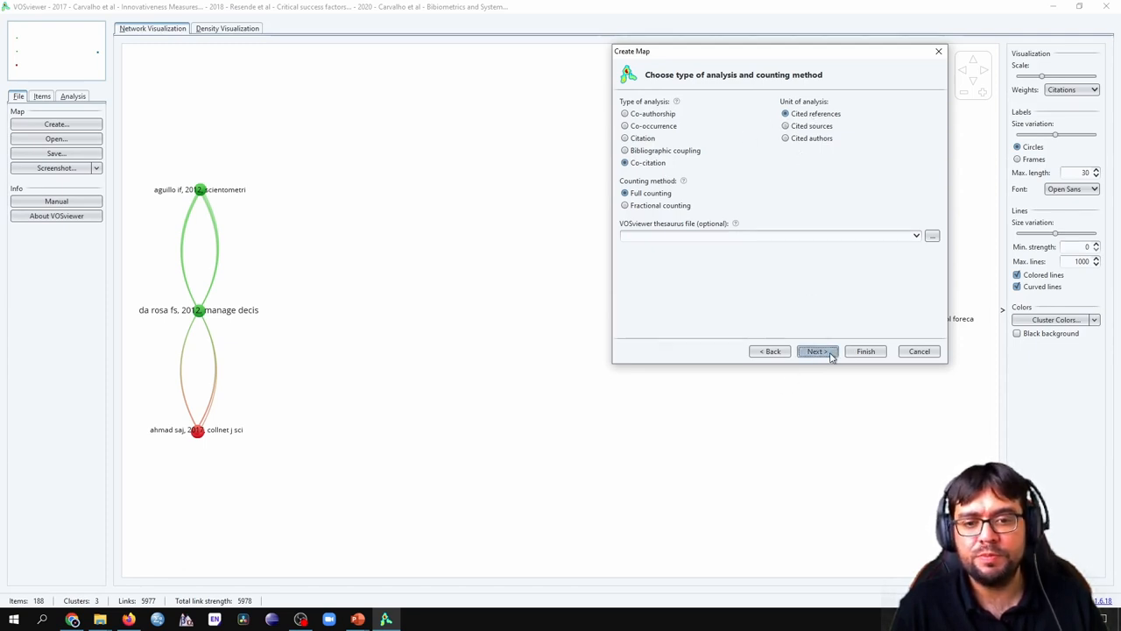
Choose co-citation of cited references with minimum 1 citation, keeping all 100 references
left_click(816, 350)
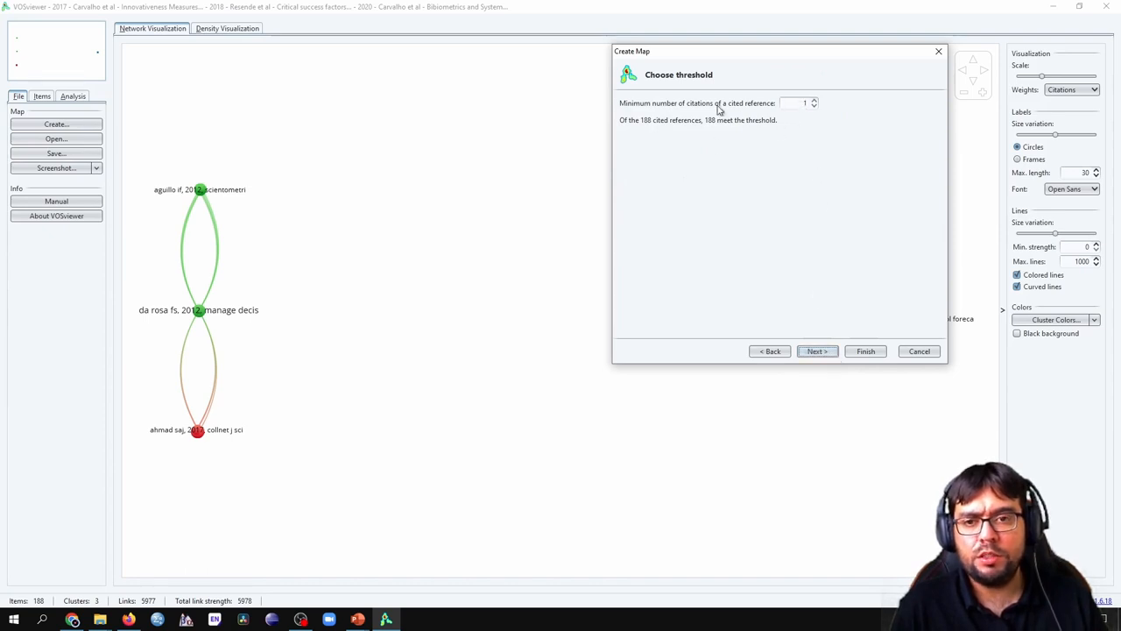
mouse_move(648, 182)
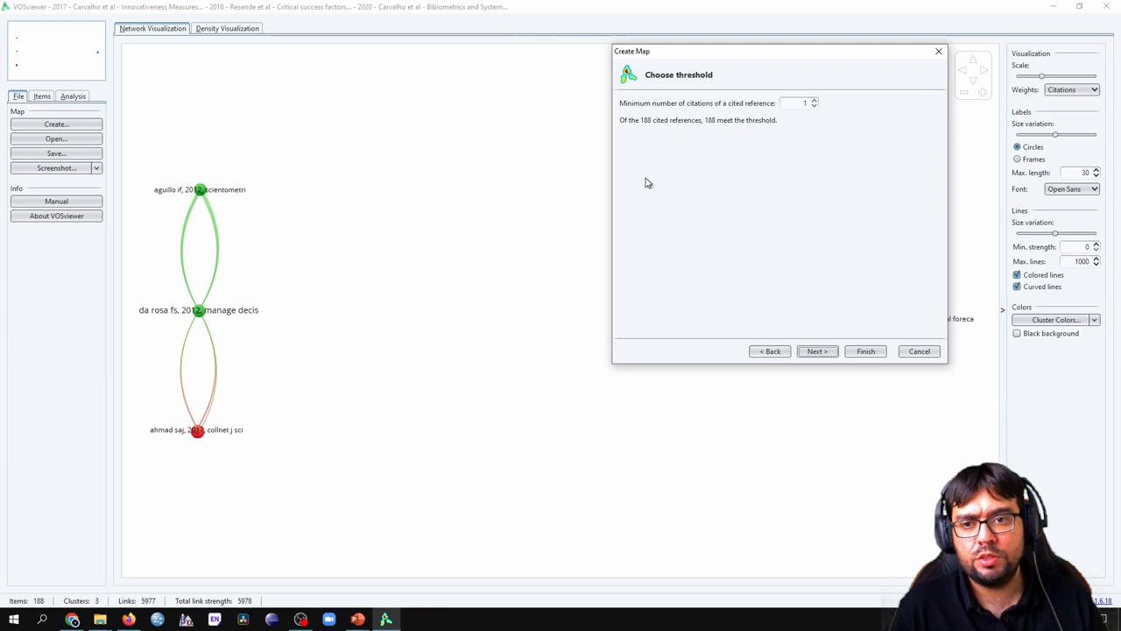
mouse_move(854, 371)
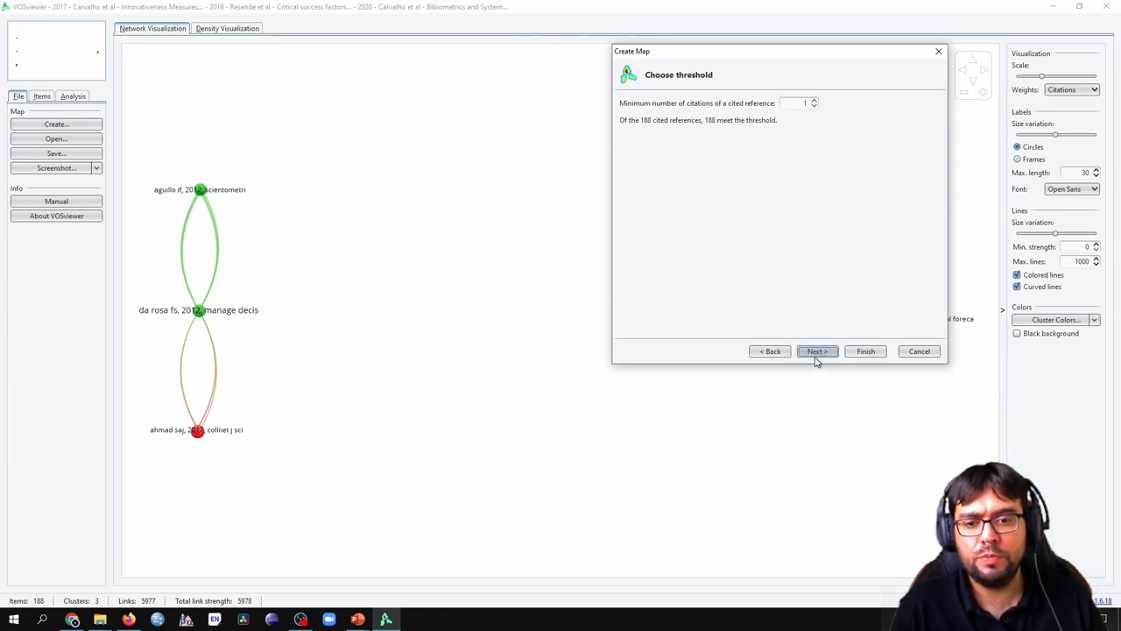
left_click(816, 350)
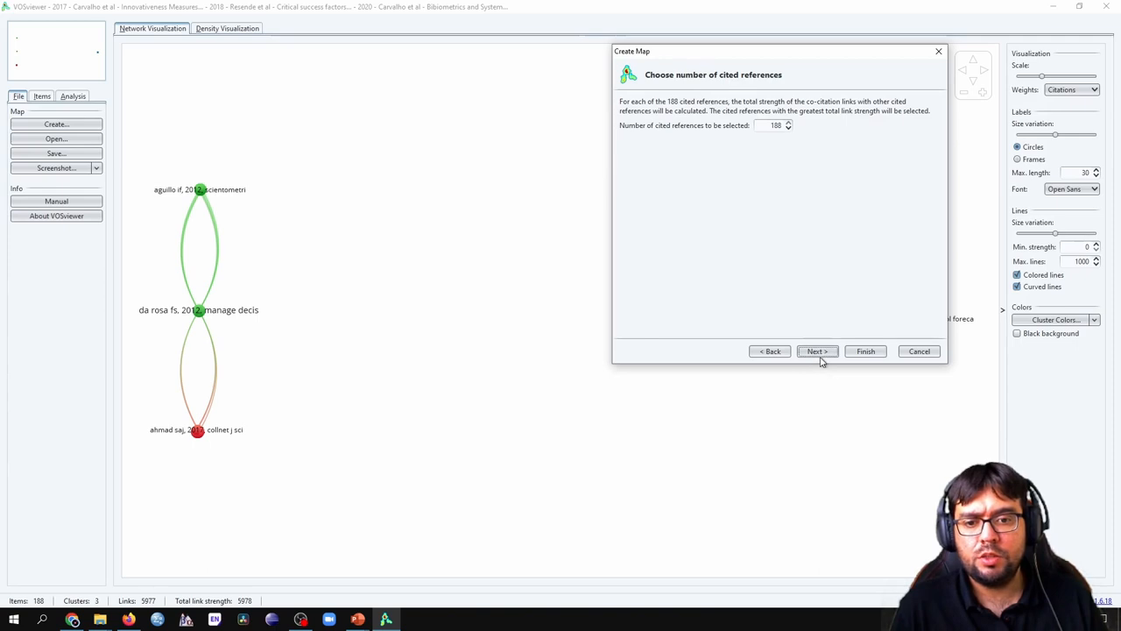
left_click(817, 350)
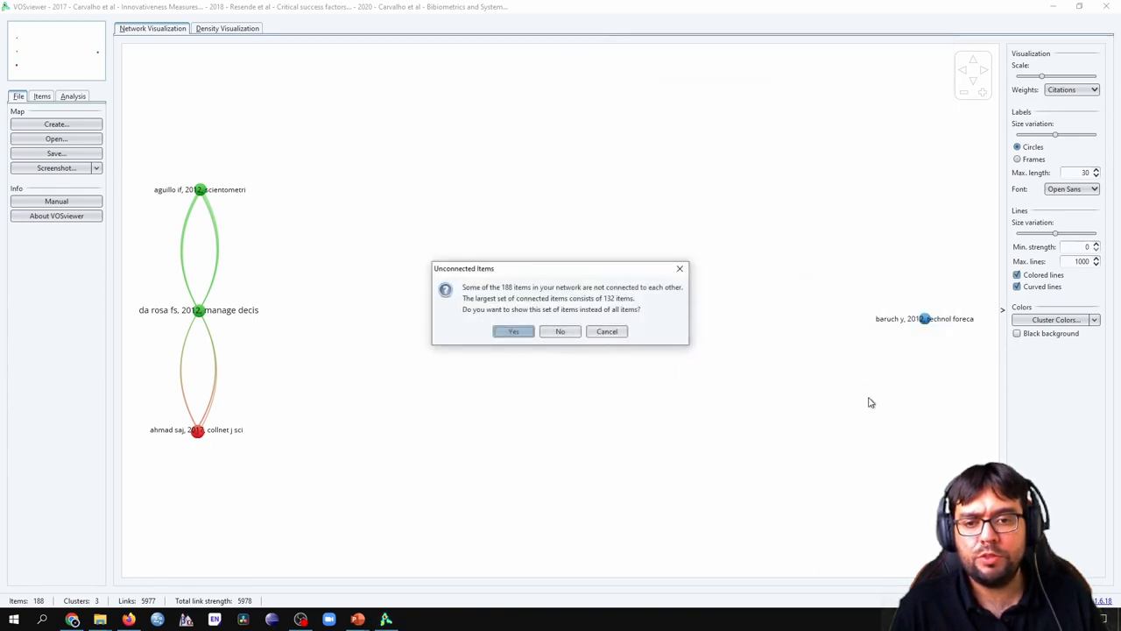
mouse_move(590, 480)
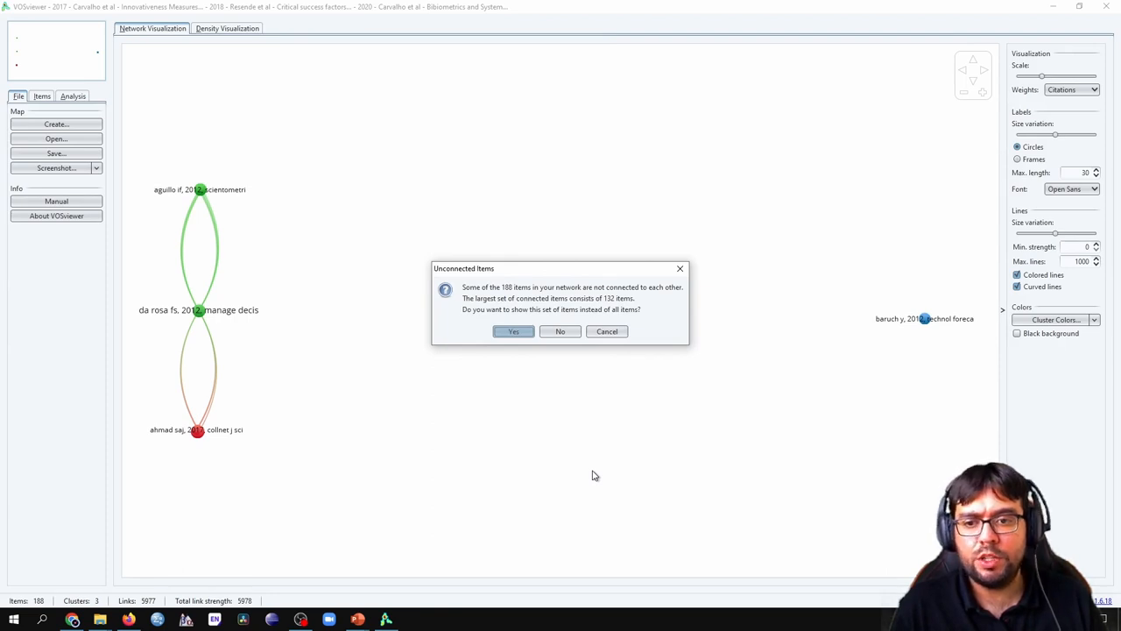
mouse_move(297, 320)
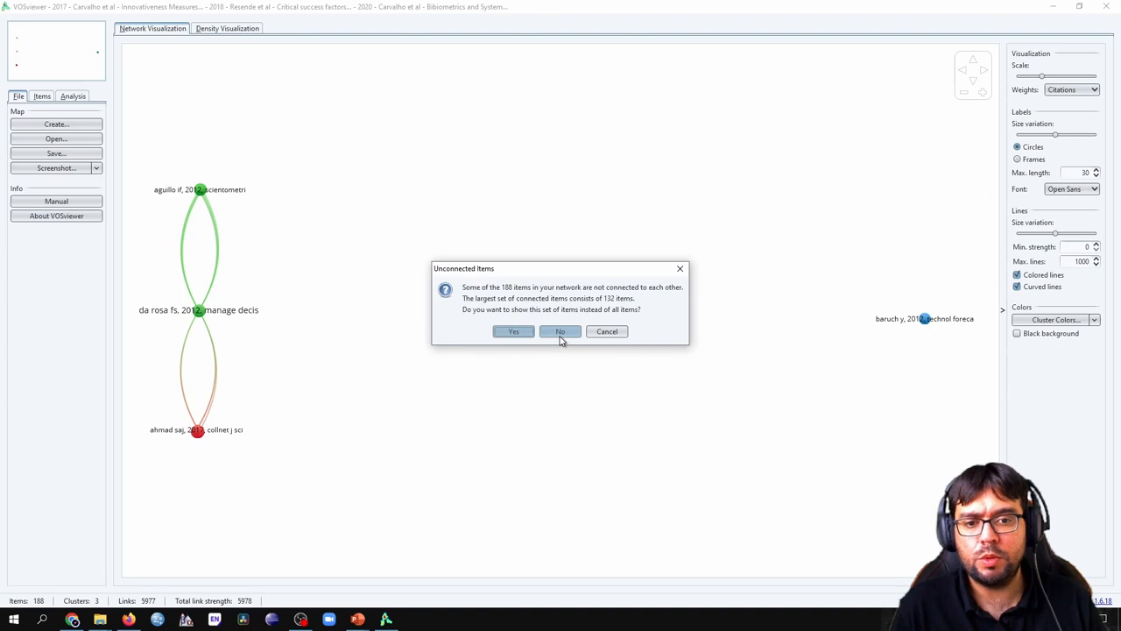
Answer No to removing unconnected items so every cited reference appears in the network
left_click(560, 331)
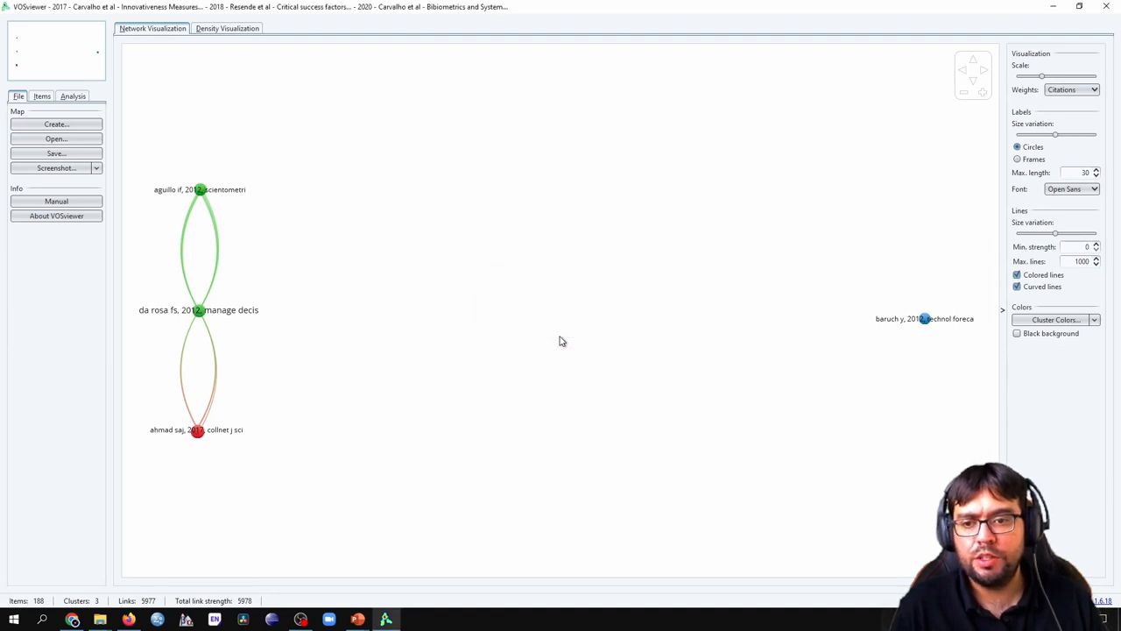
mouse_move(476, 187)
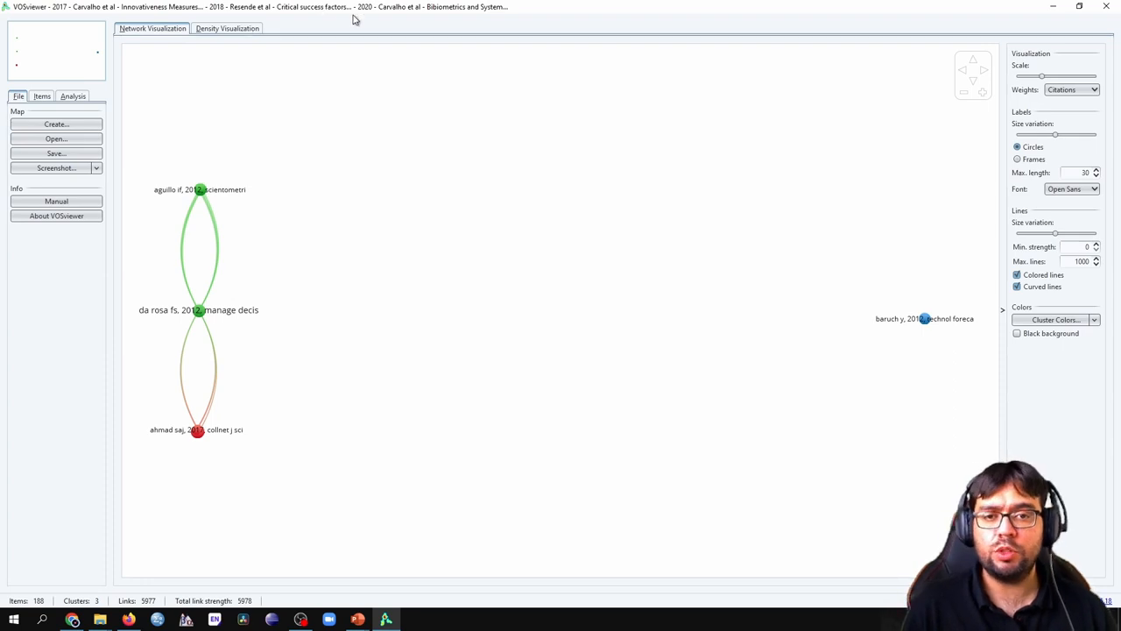
mouse_move(931, 345)
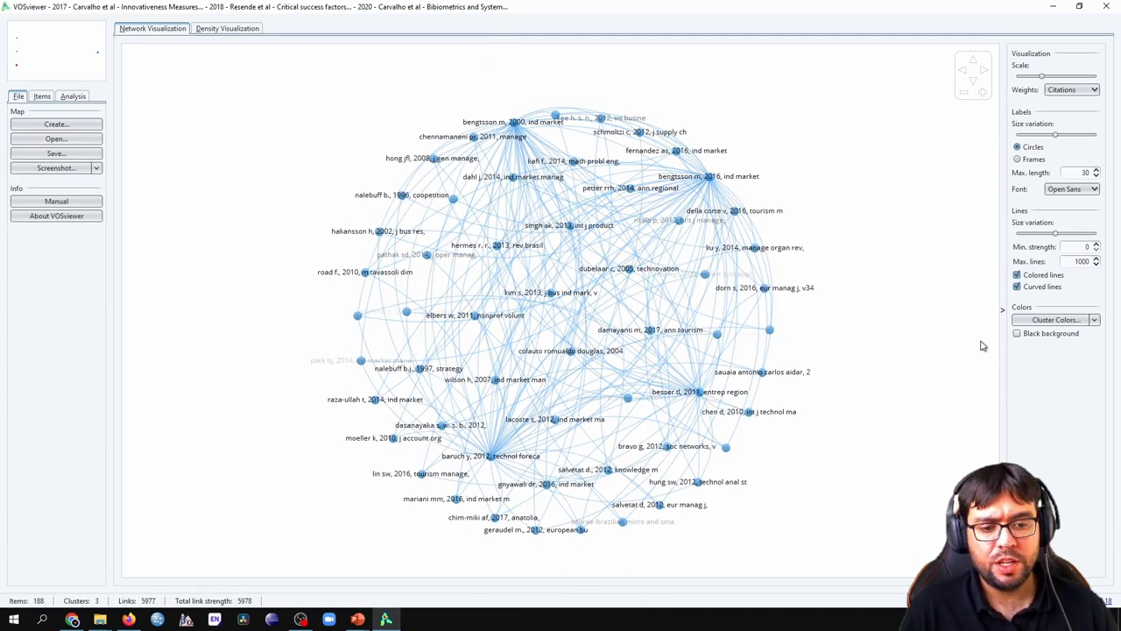
left_click(627, 268)
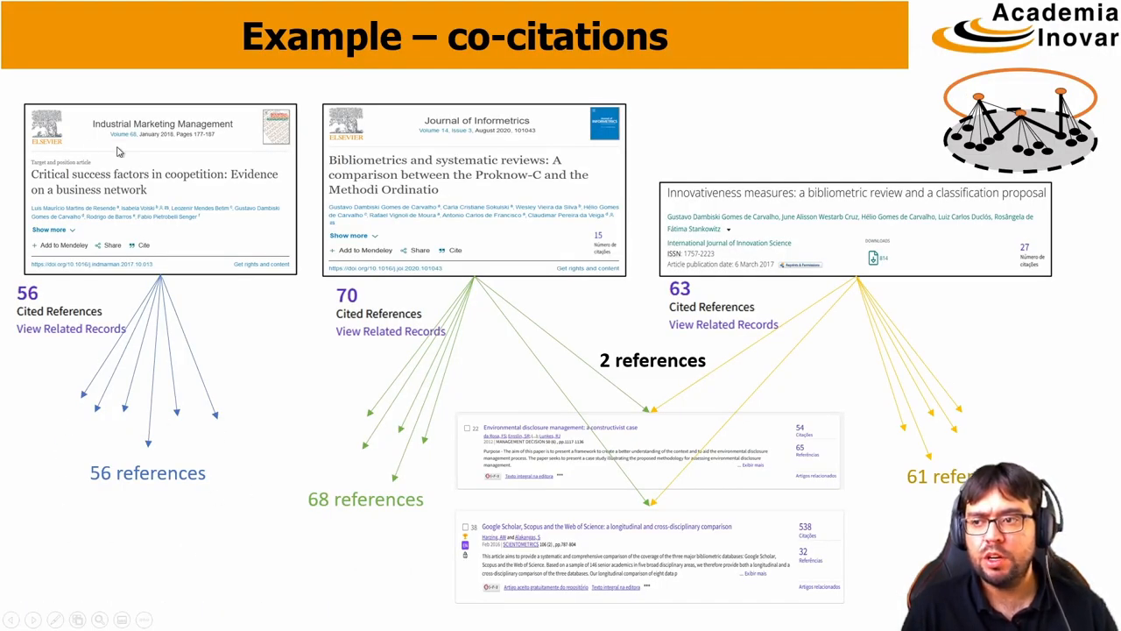
mouse_move(155, 473)
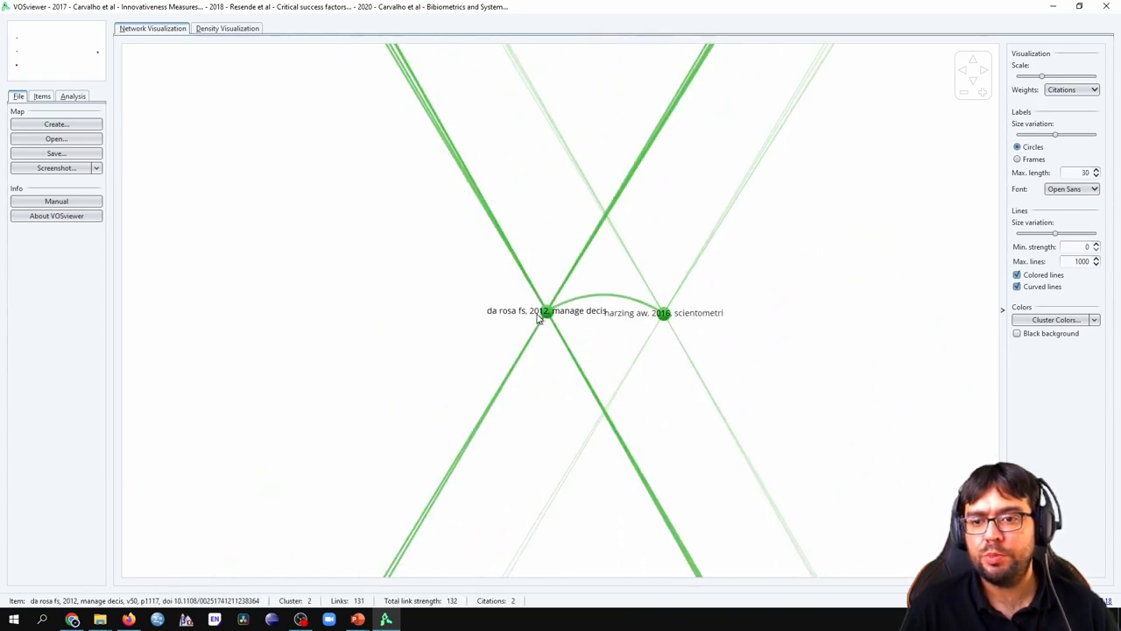
mouse_move(683, 319)
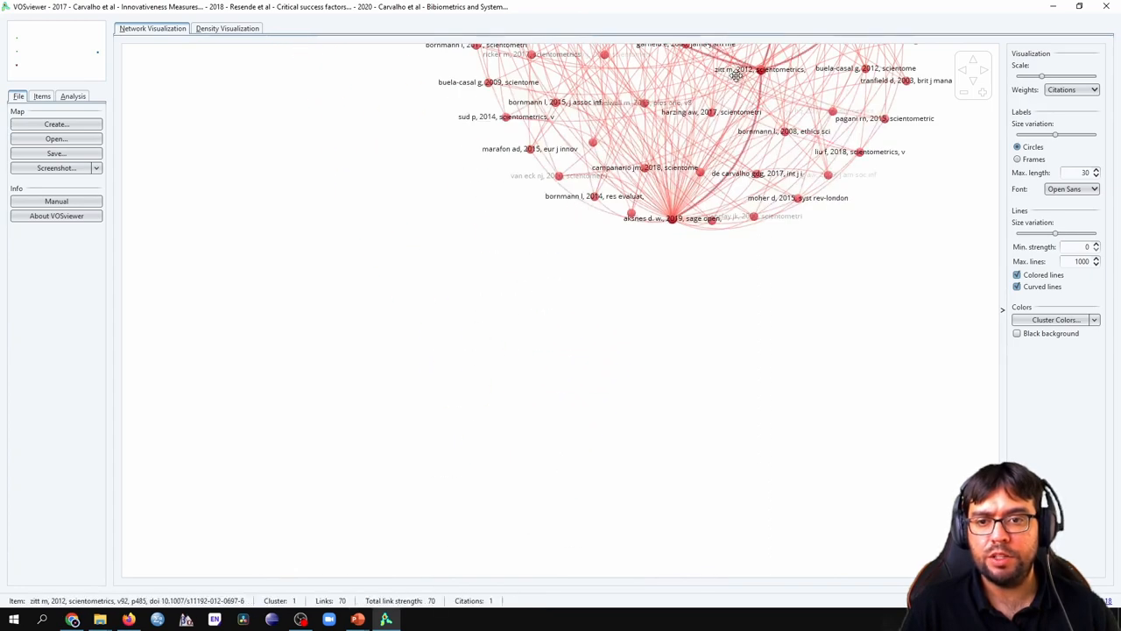
scroll("down", 3)
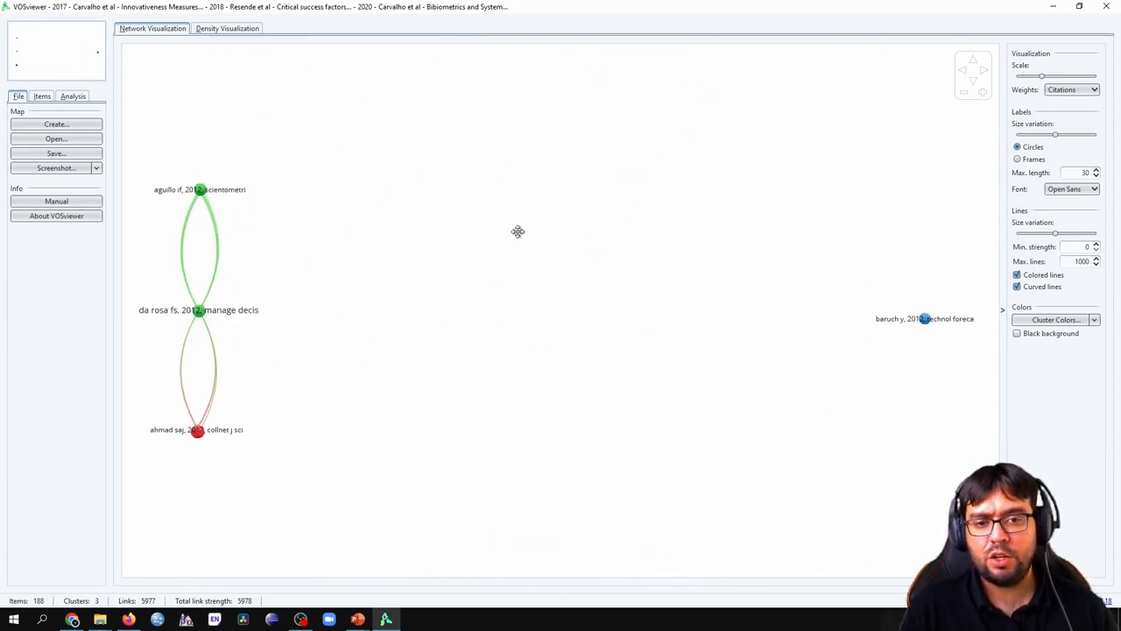
mouse_move(539, 231)
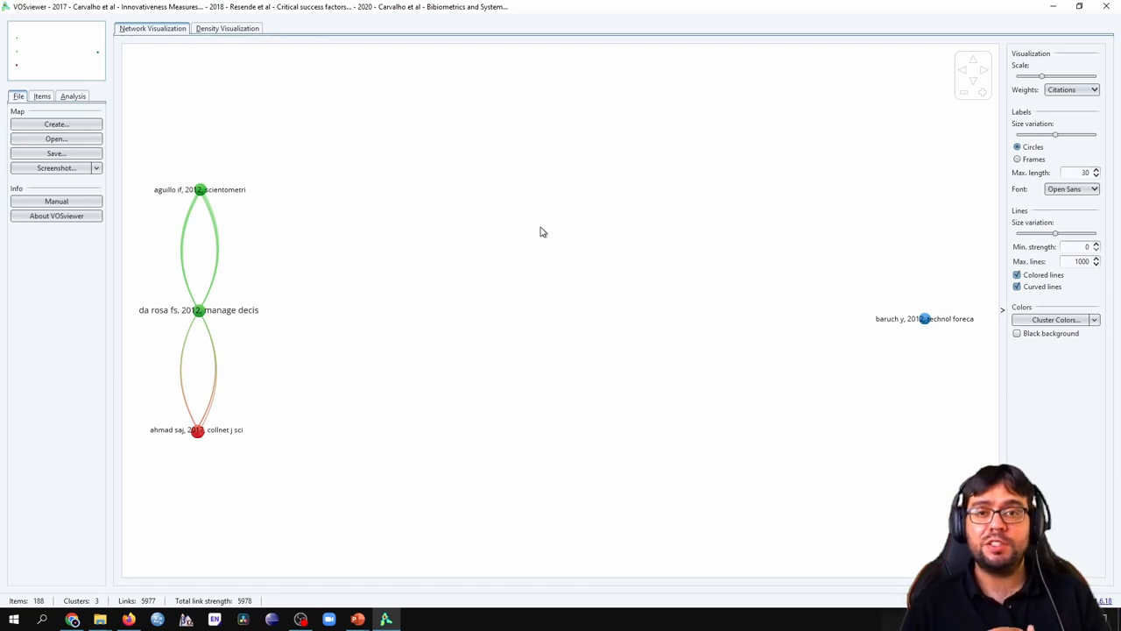